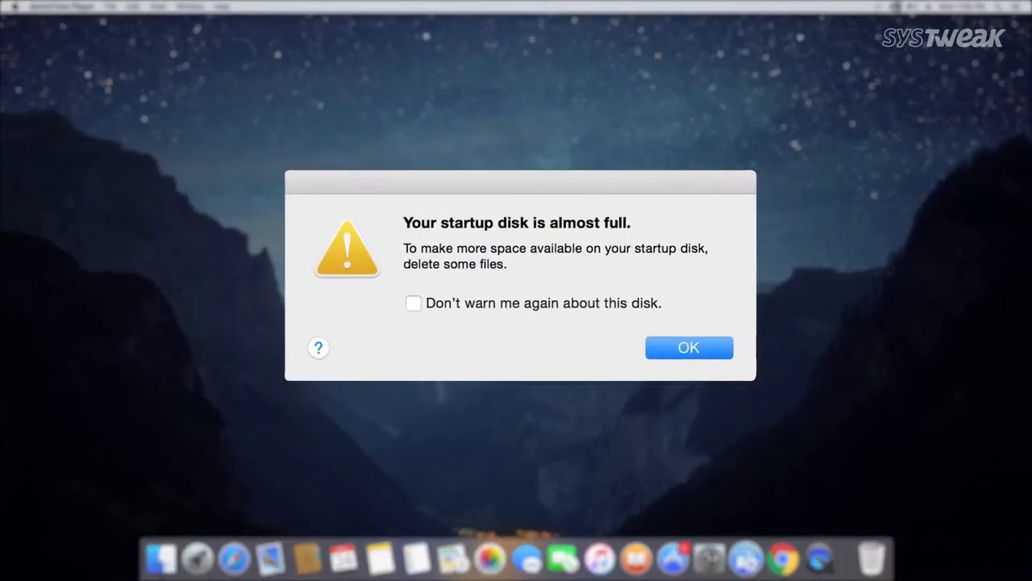
Dismiss the 'Your startup disk is almost full' alert with OK.
left_click(689, 347)
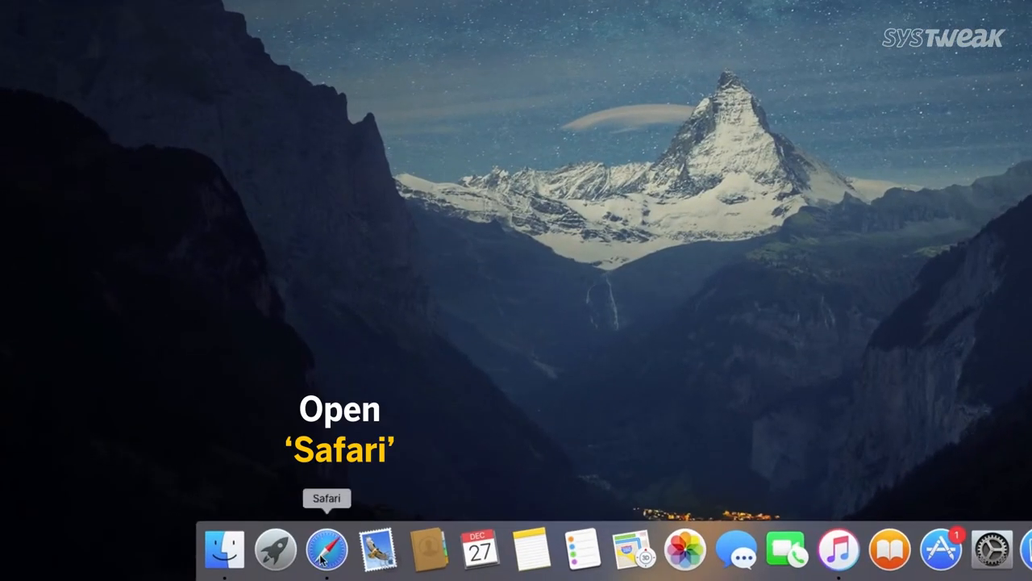
left_click(325, 549)
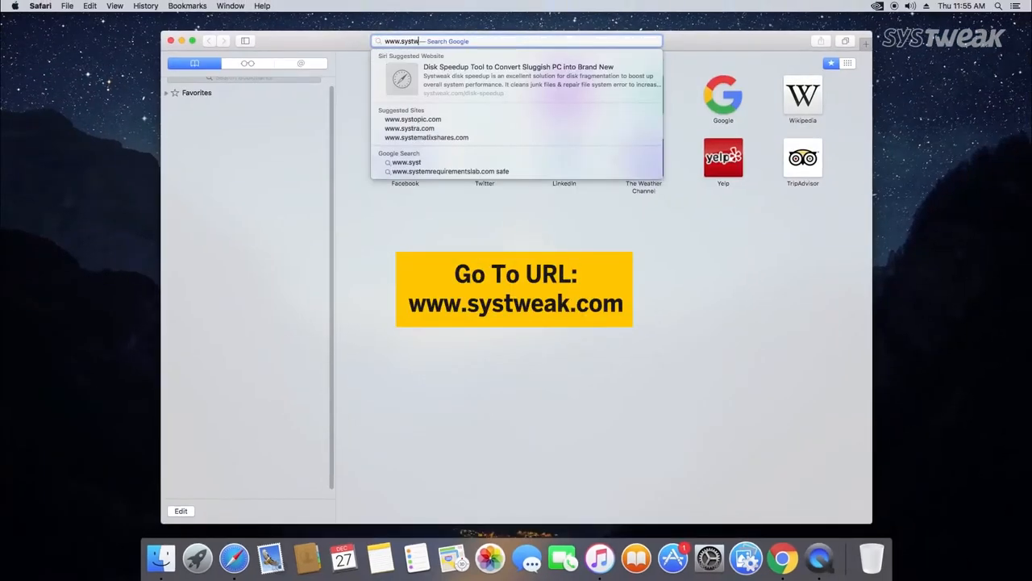
key("Return")
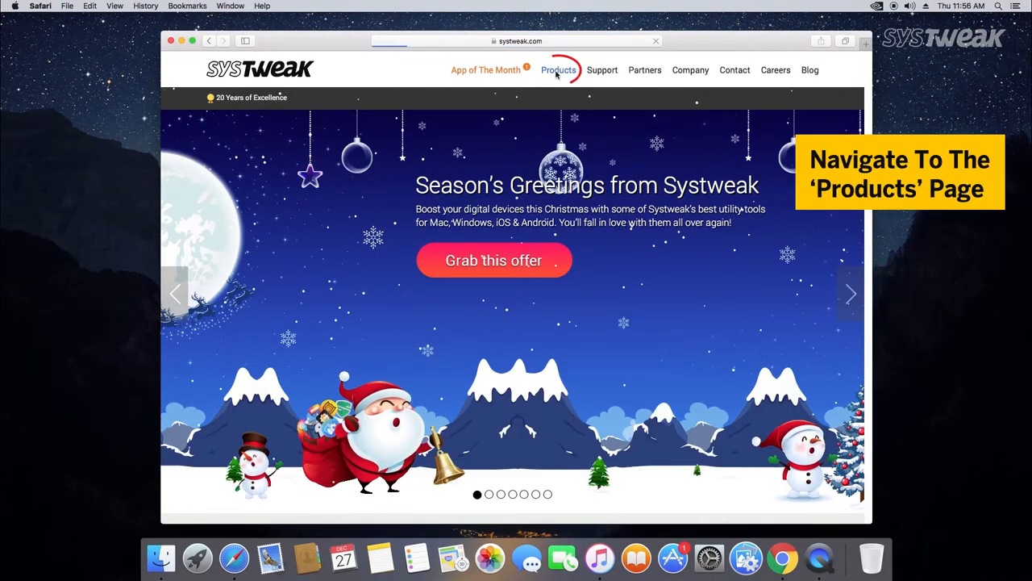
left_click(558, 71)
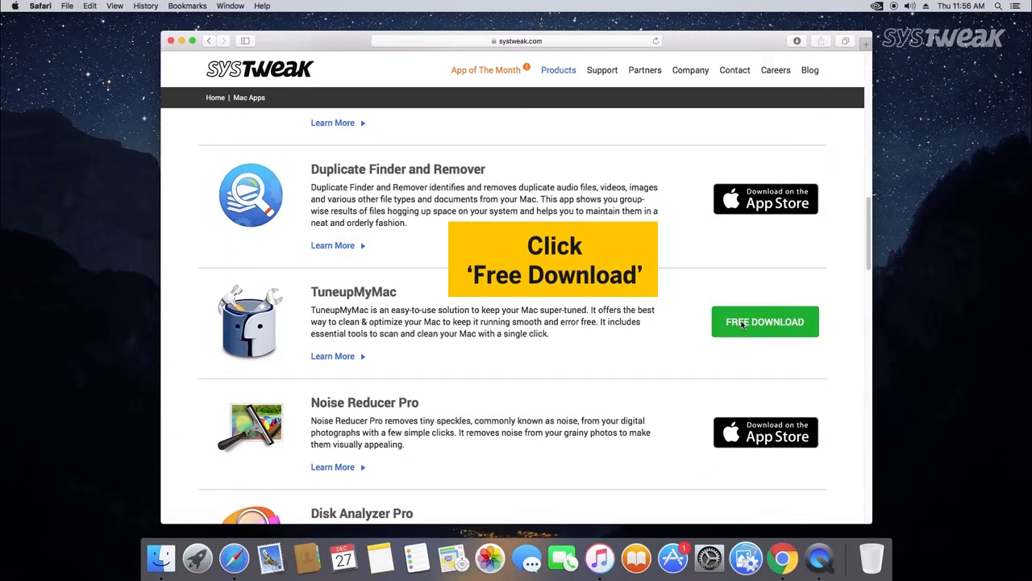
left_click(765, 321)
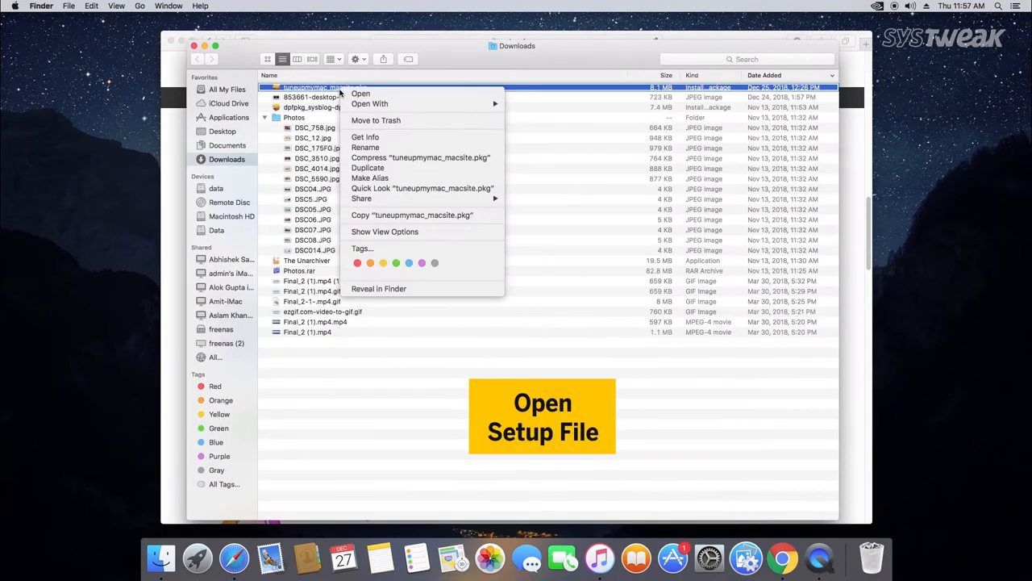
Run tuneupmymac_macsite.pkg, agree to the license and install TuneupMyMac.
left_click(362, 92)
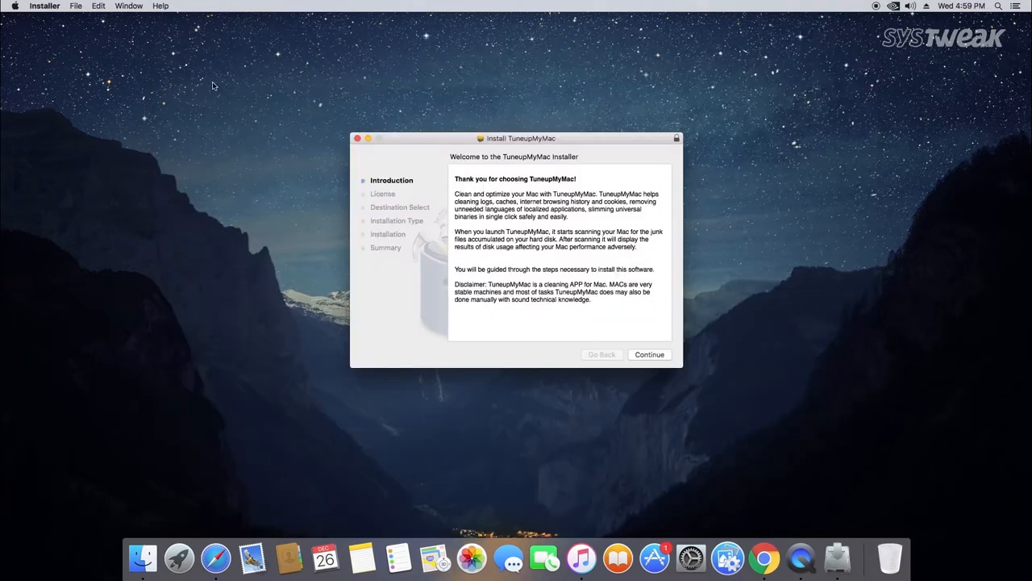
left_click(648, 355)
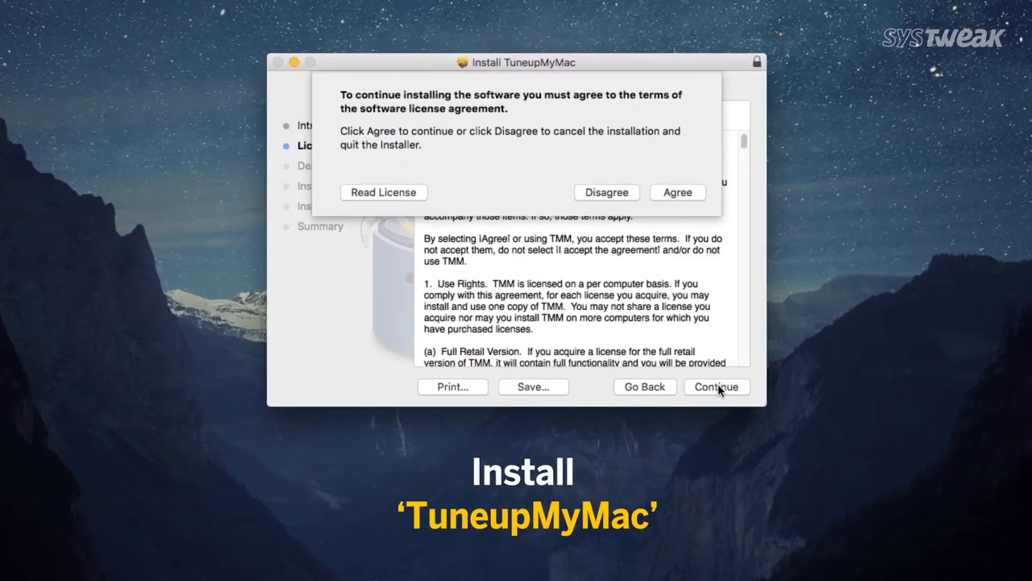
left_click(678, 192)
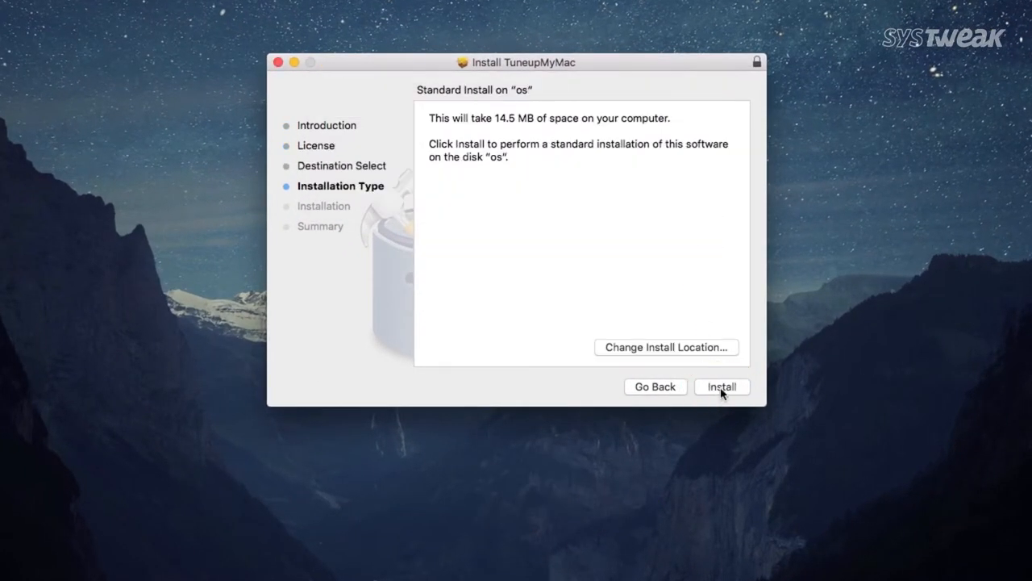
left_click(721, 387)
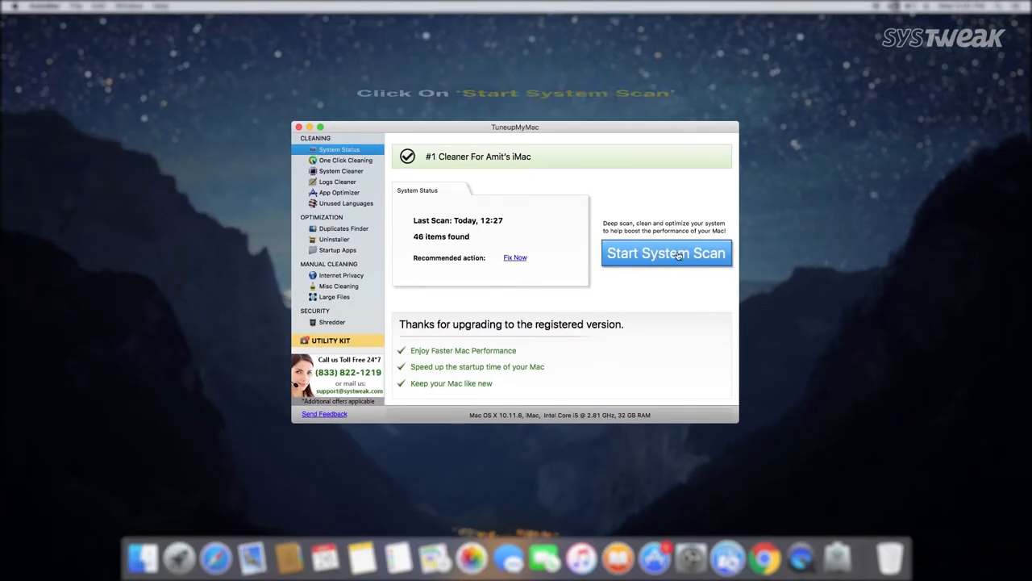
Run a system scan and confirm permanently cleaning the 46 junk items found.
left_click(666, 253)
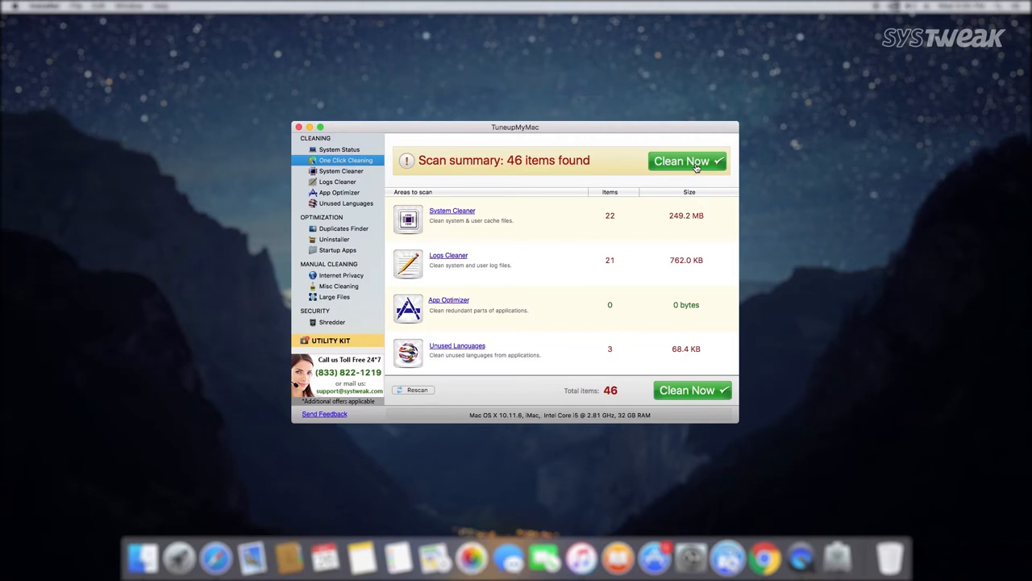
left_click(687, 161)
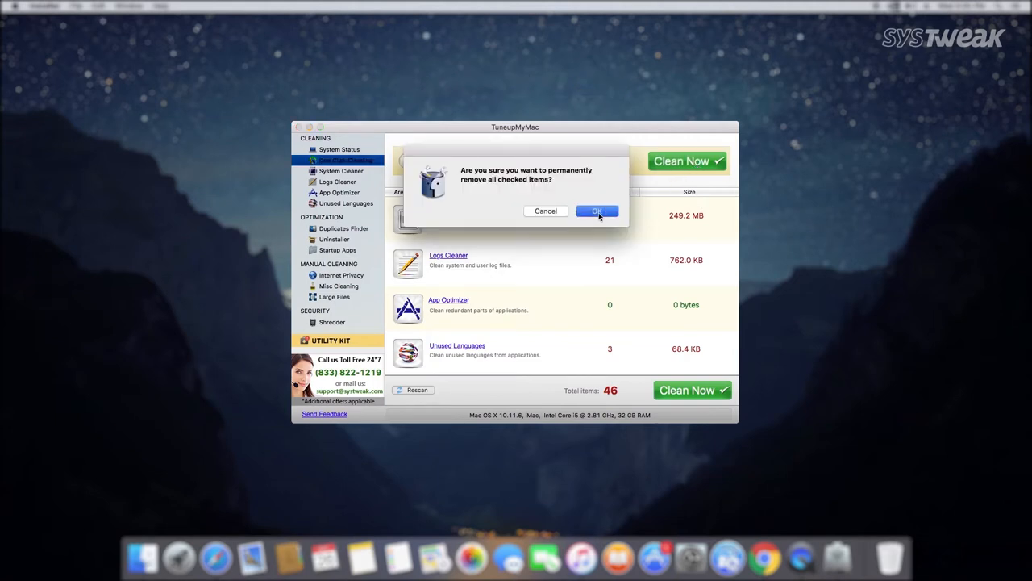
left_click(597, 209)
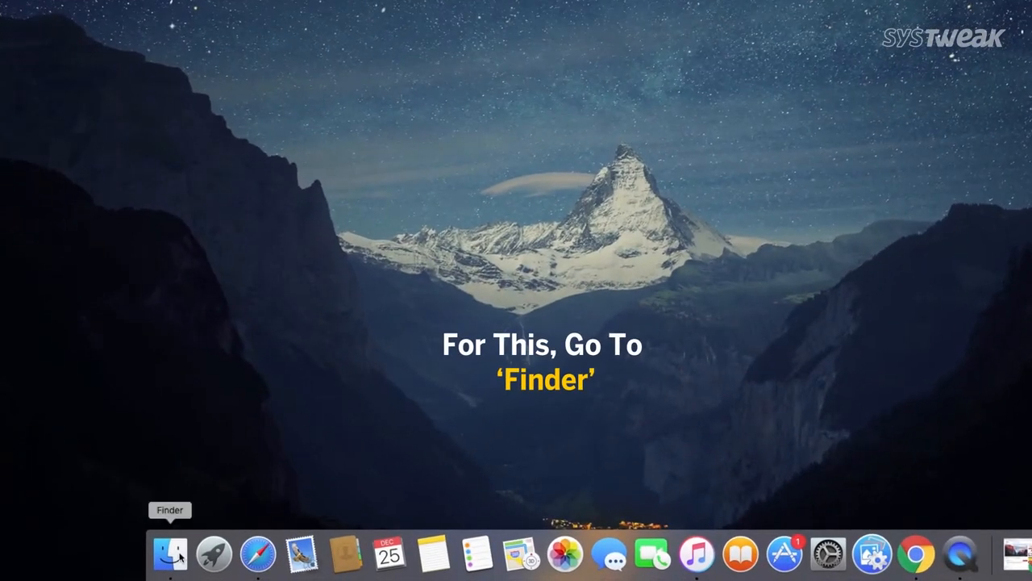
Arrange All My Files by size and move MovaviScreenCaptureStudio.dmg to the Trash.
left_click(170, 555)
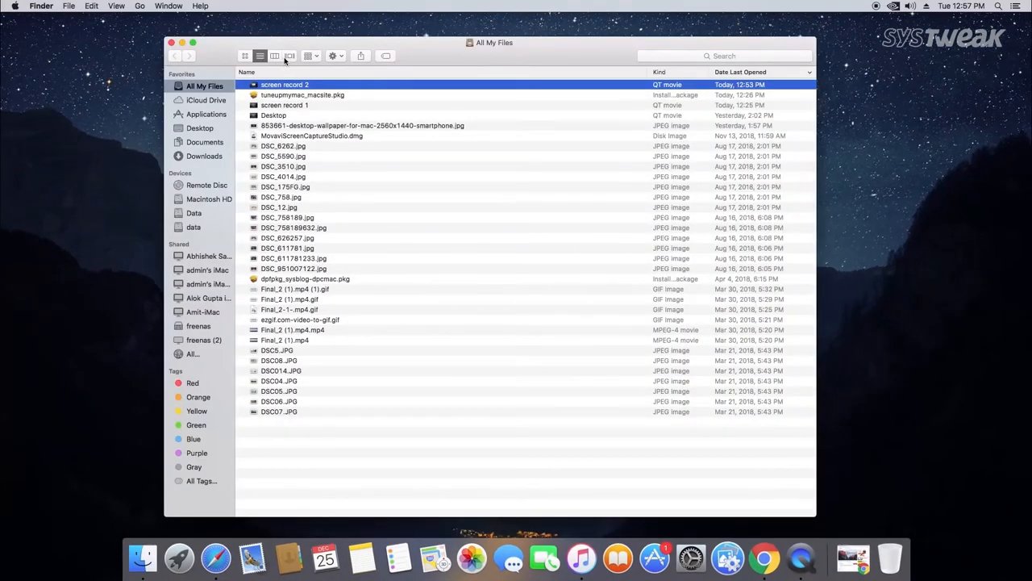
left_click(310, 55)
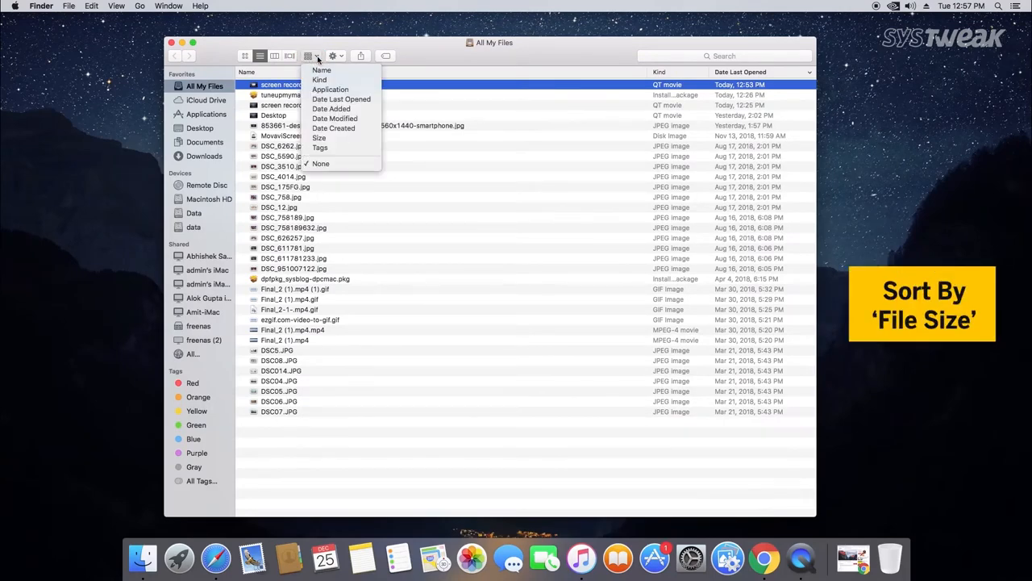
left_click(319, 138)
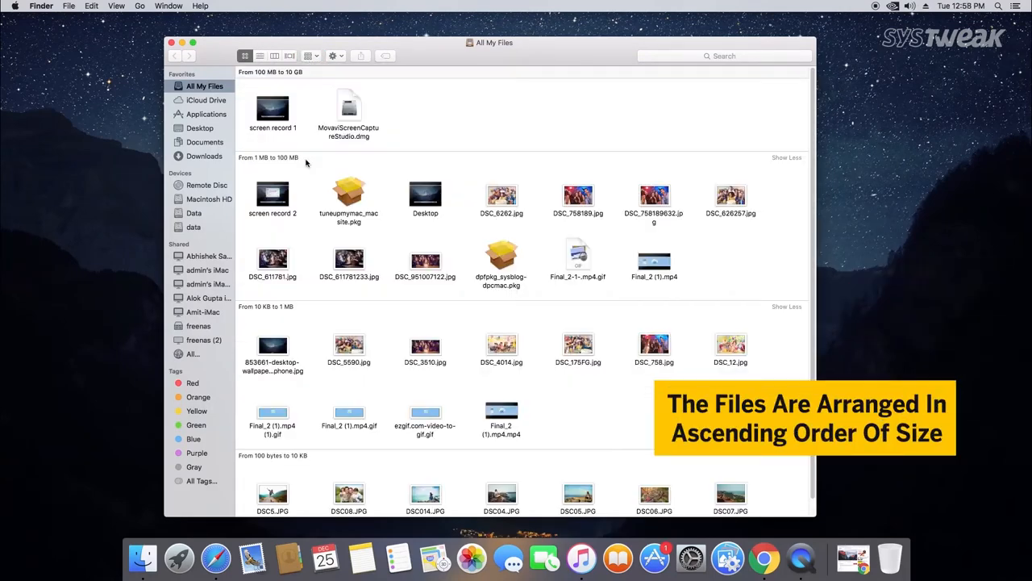
left_click(348, 107)
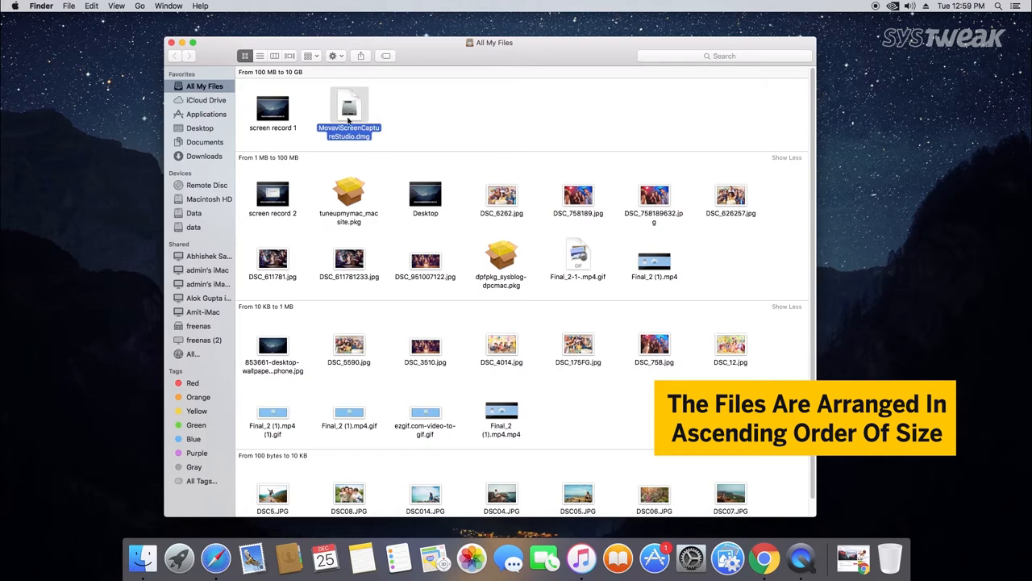
right_click(349, 110)
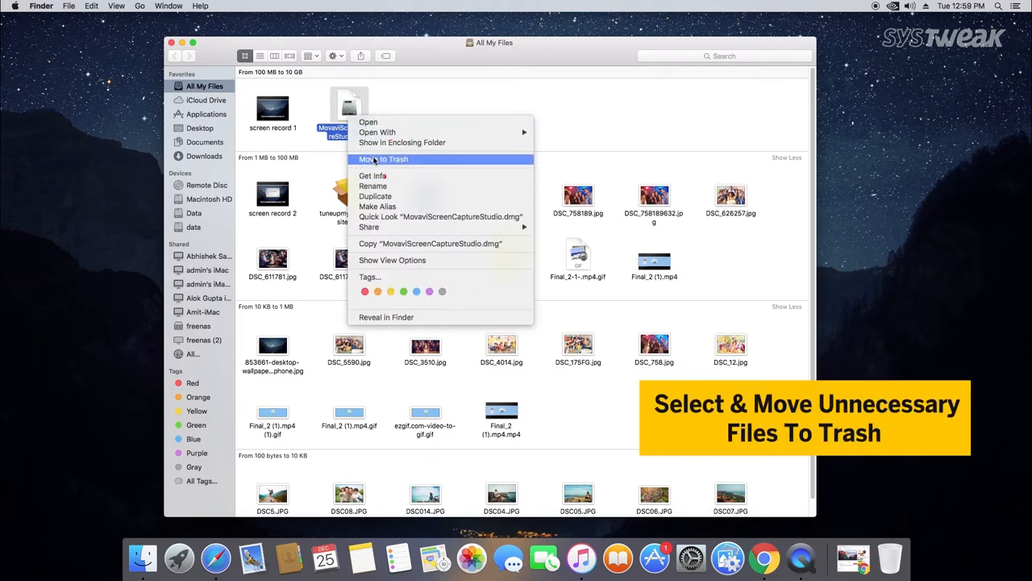
left_click(384, 160)
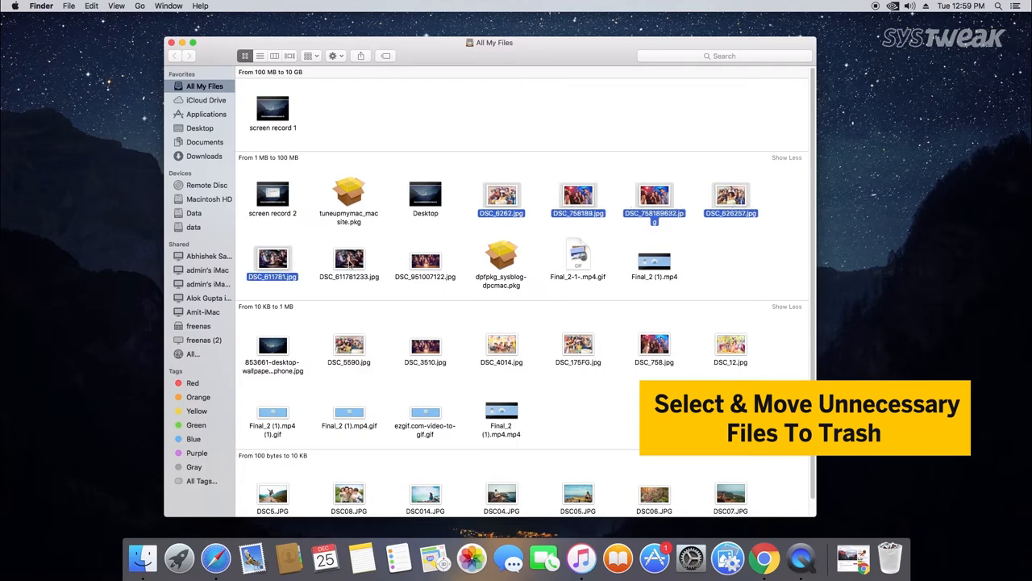
Move the seven selected JPG images to the Trash.
right_click(426, 261)
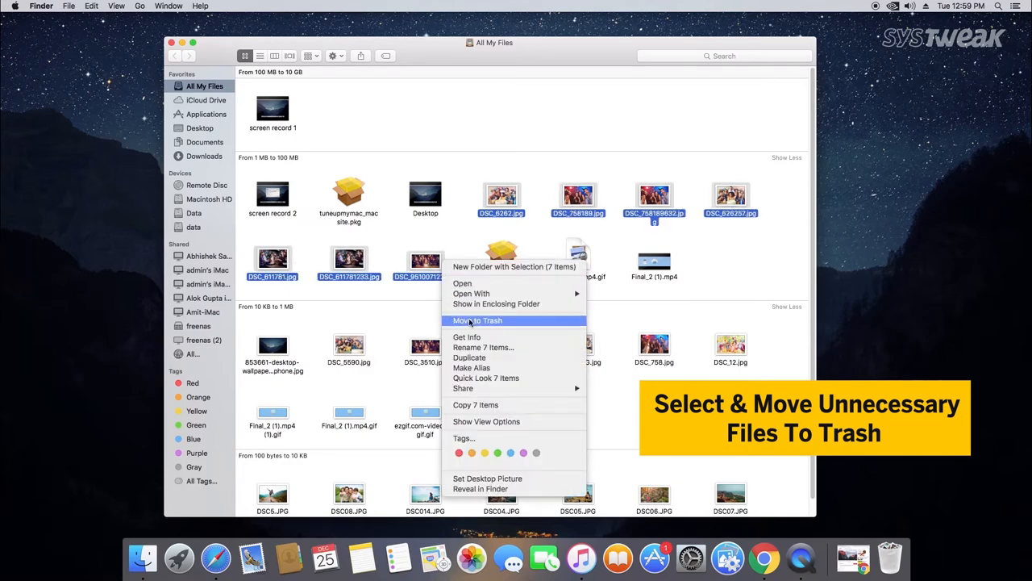
left_click(478, 319)
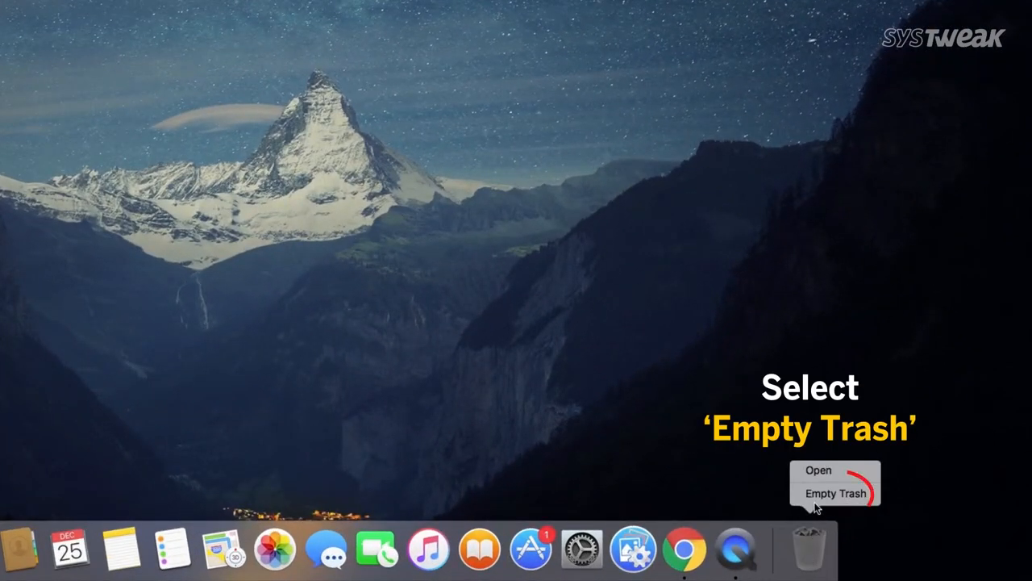
Empty the Trash from the Dock and confirm permanently erasing its contents.
left_click(836, 493)
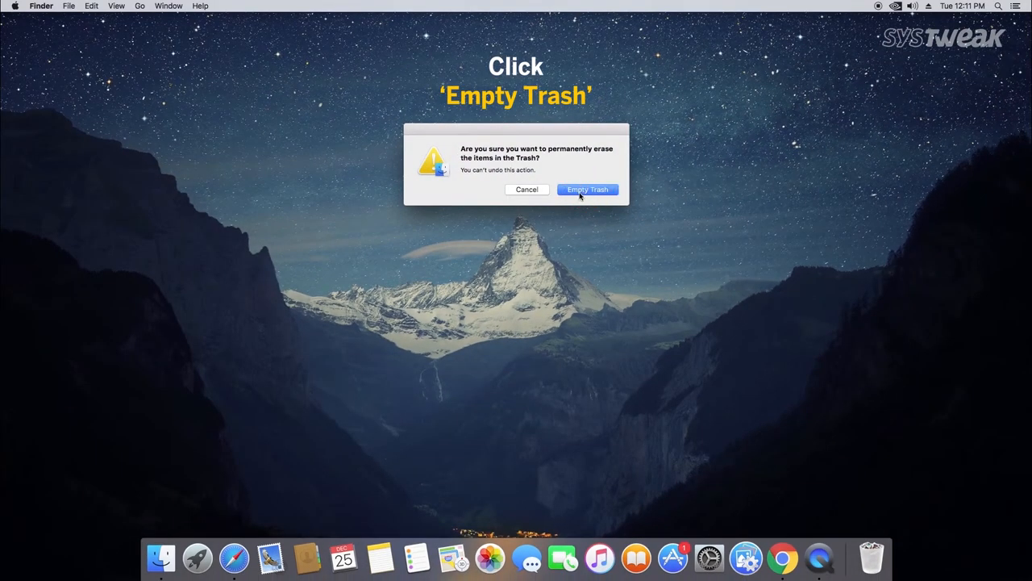
left_click(588, 189)
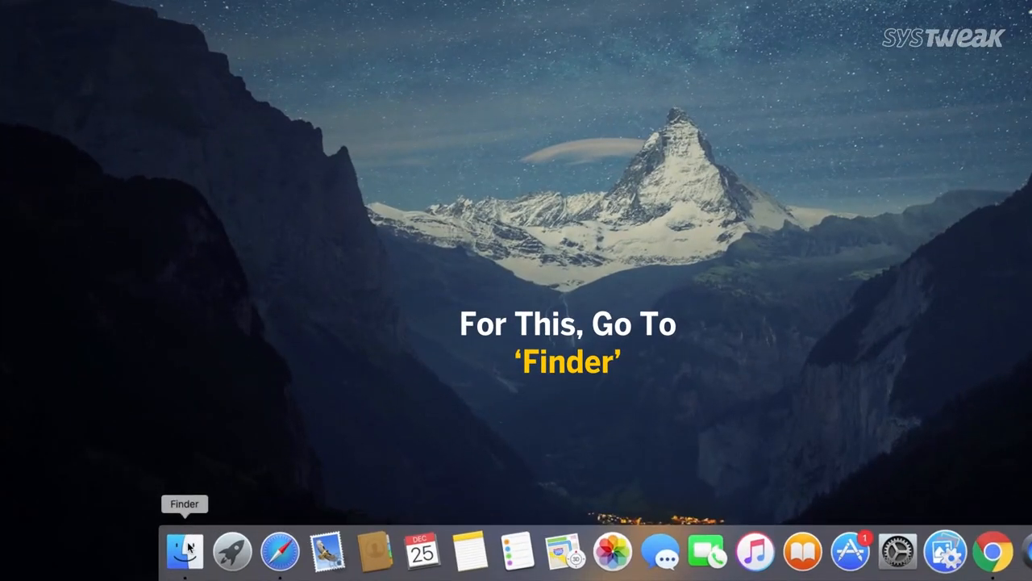
Search Applications for 'disk uti' and launch Disk Utility from the results.
left_click(184, 552)
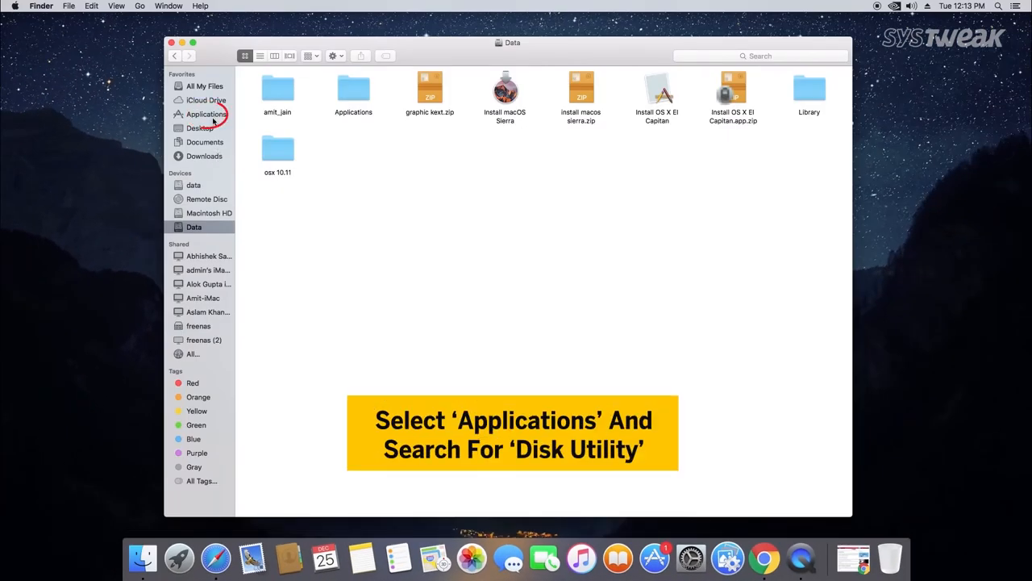
left_click(206, 113)
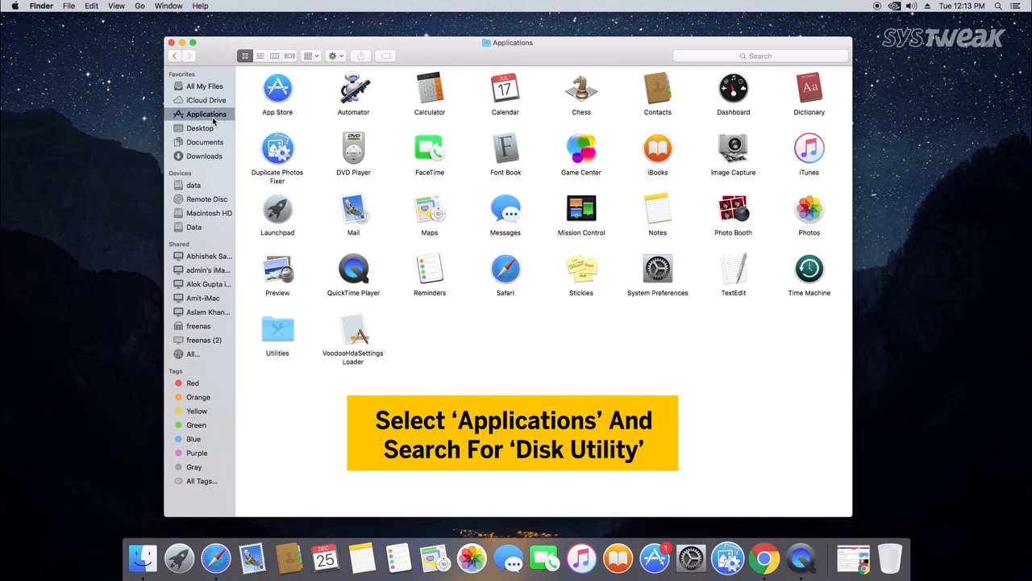
left_click(759, 55)
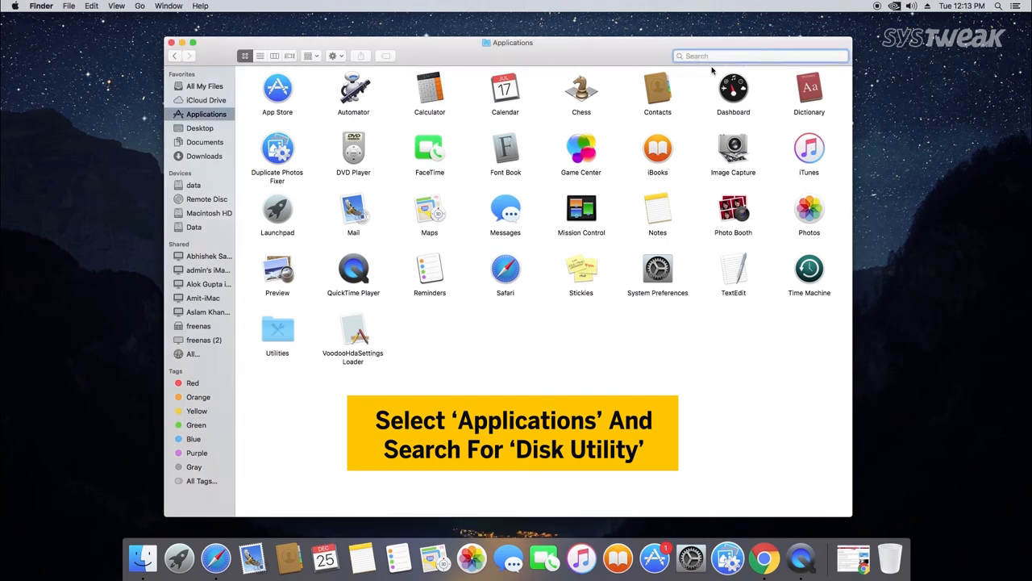
type("disk utility")
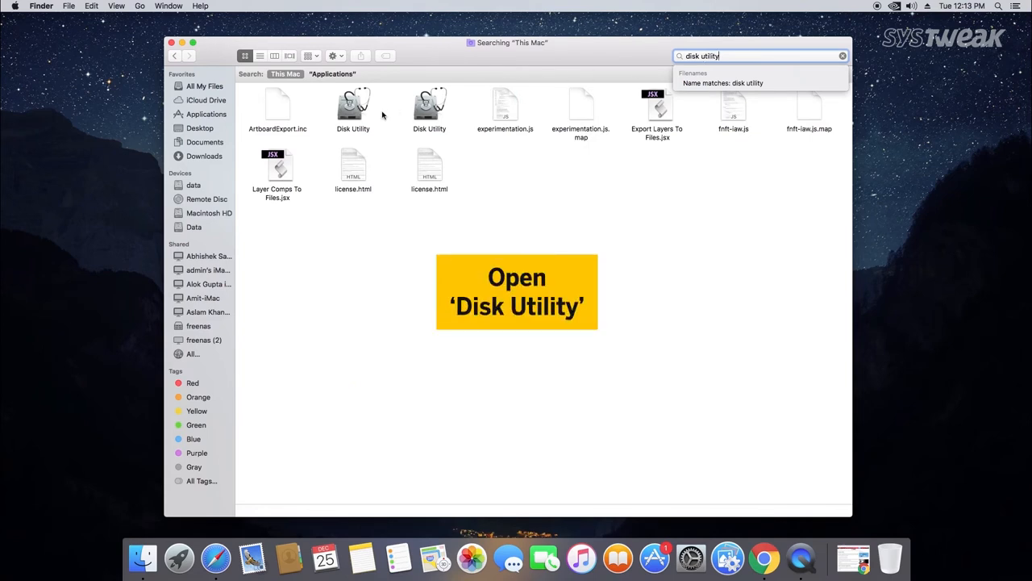
left_click(352, 110)
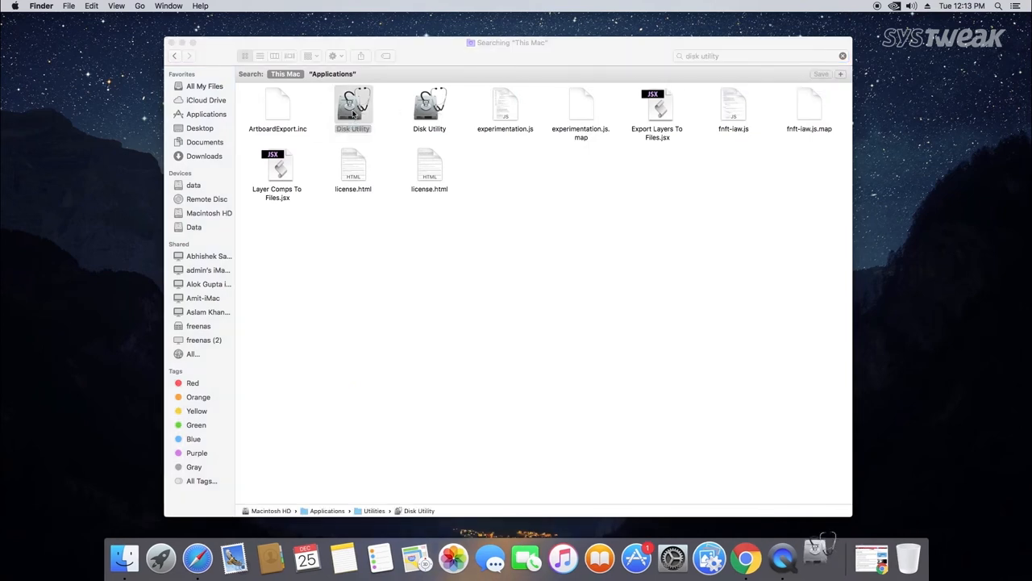
double_click(352, 105)
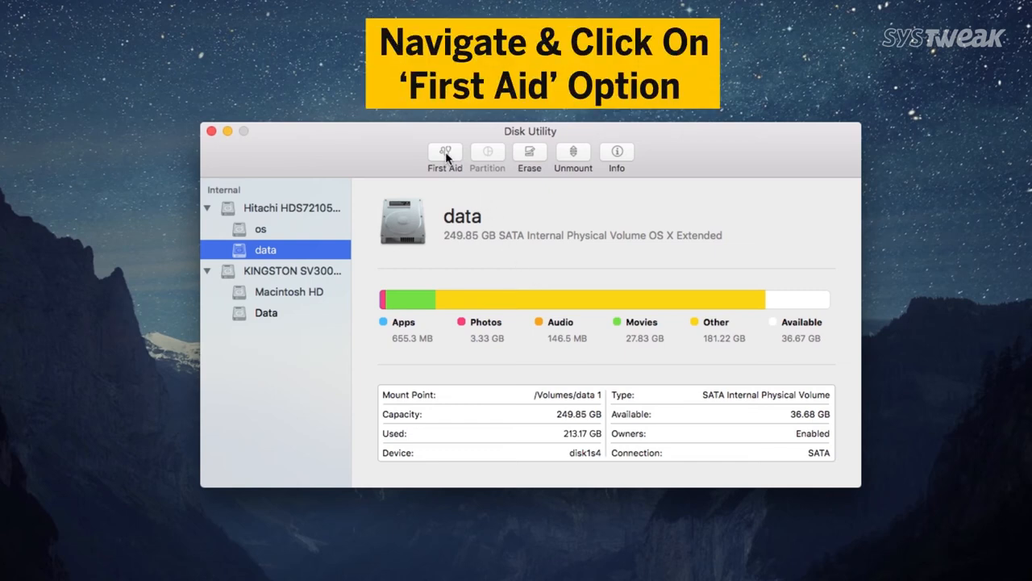
mouse_move(449, 160)
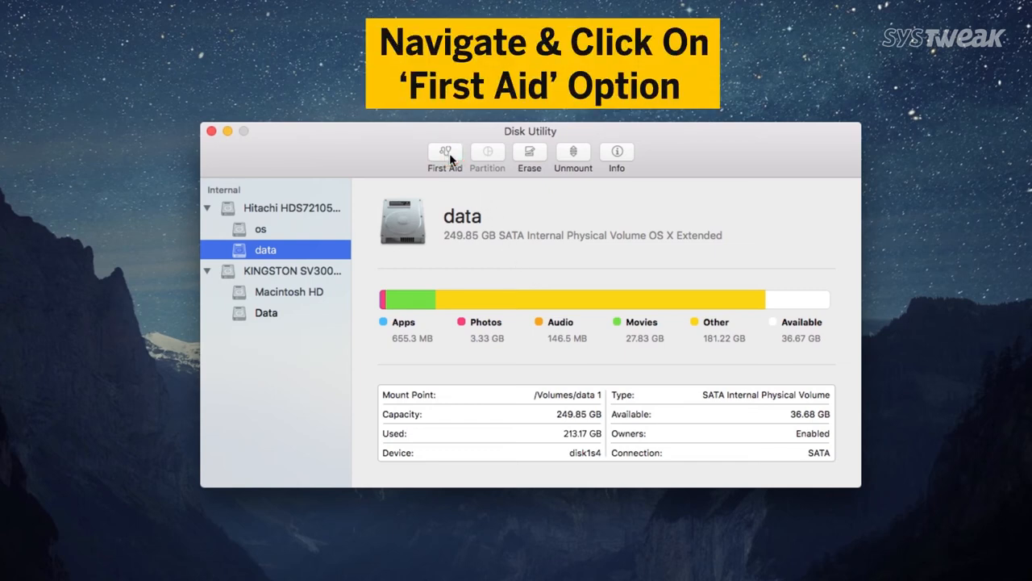
Run First Aid on the data volume and dismiss the finished report with Done.
left_click(445, 153)
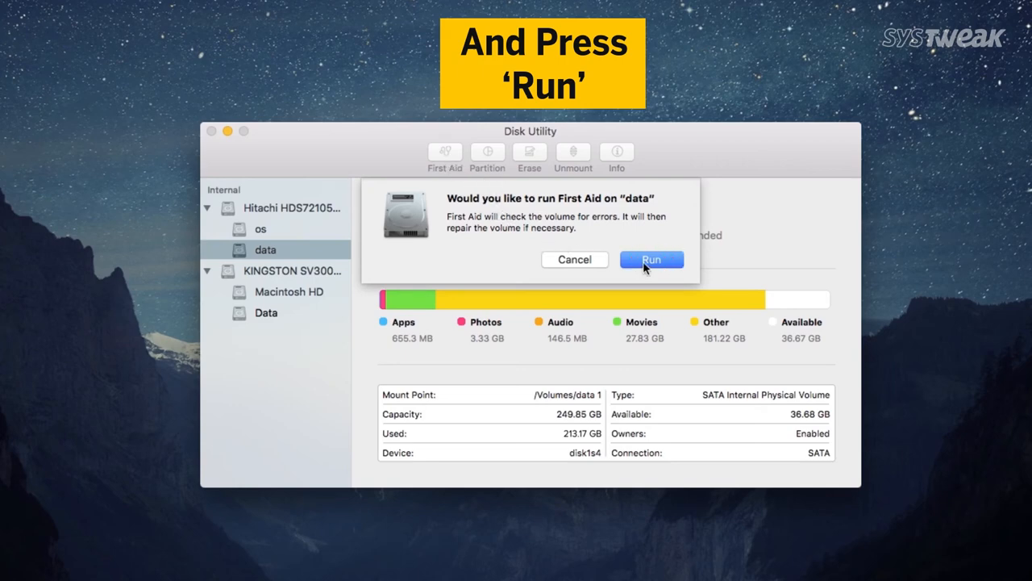
left_click(651, 258)
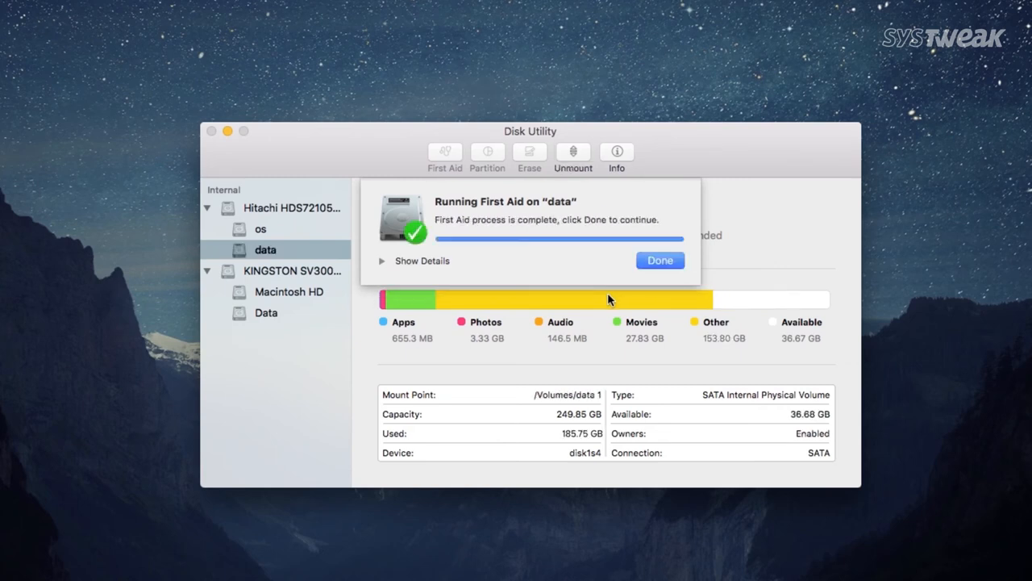
mouse_move(659, 260)
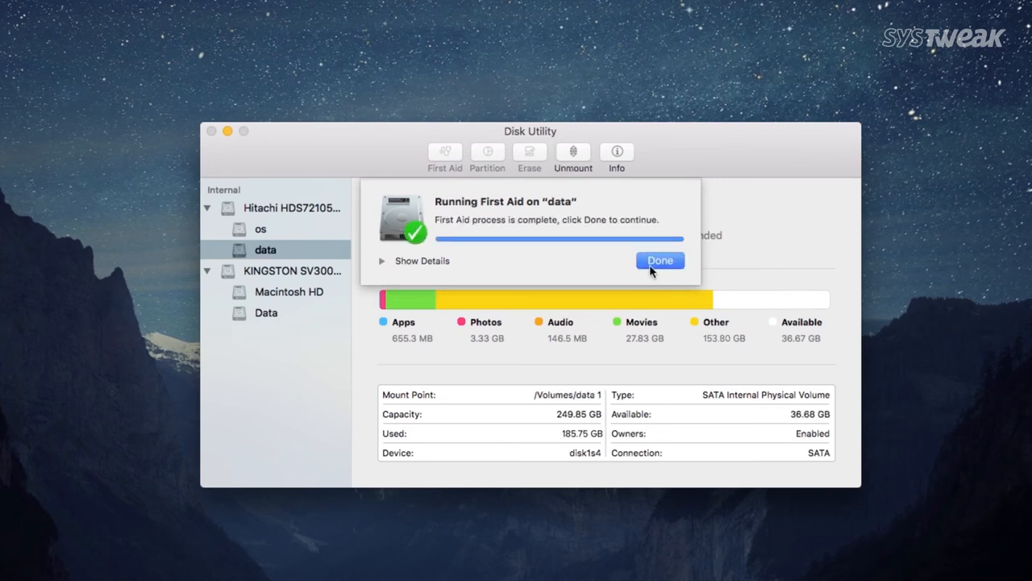
left_click(659, 260)
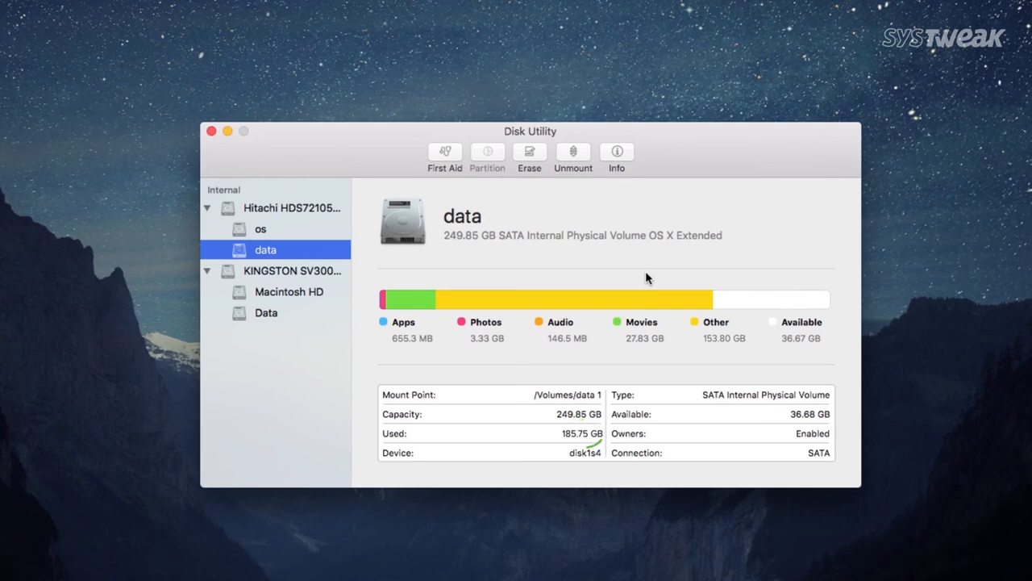